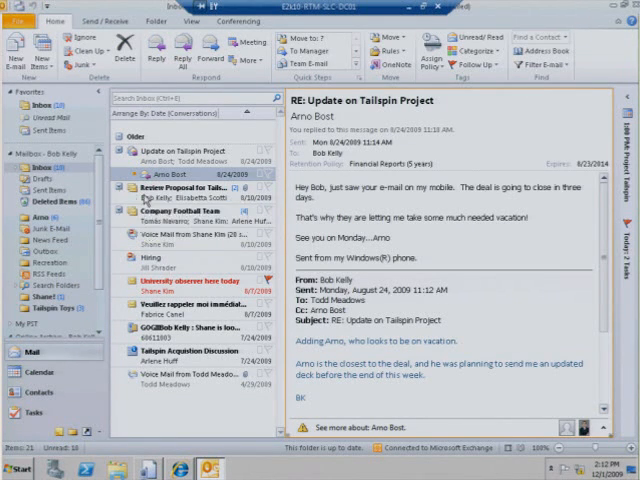
Step: Expand the Review Proposal for Tailspin Toys conversation, read its messages, and collapse it
{"action": "left_click", "coordinate": [180, 190]}
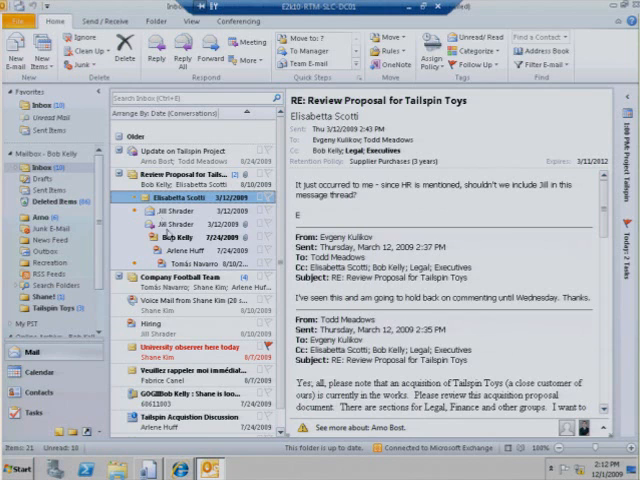
{"action": "left_click", "coordinate": [120, 180]}
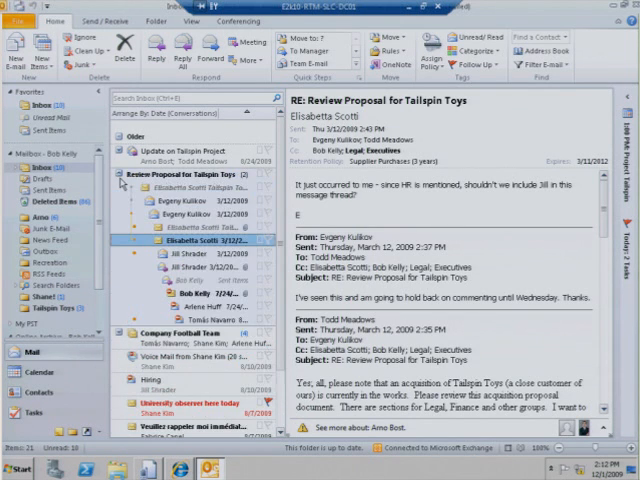
{"action": "left_click", "coordinate": [120, 180]}
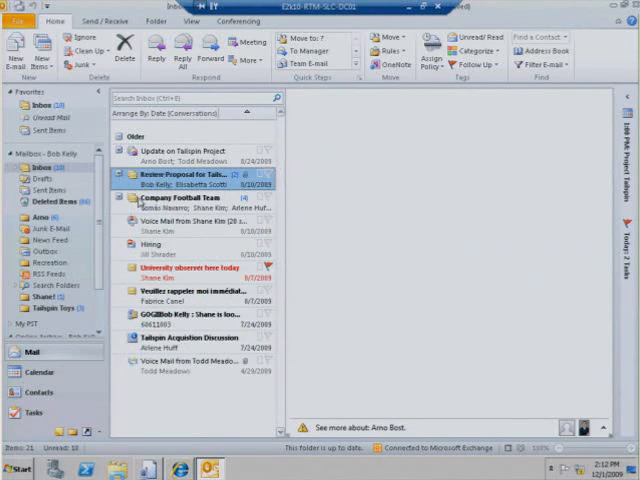
{"action": "left_click", "coordinate": [200, 366]}
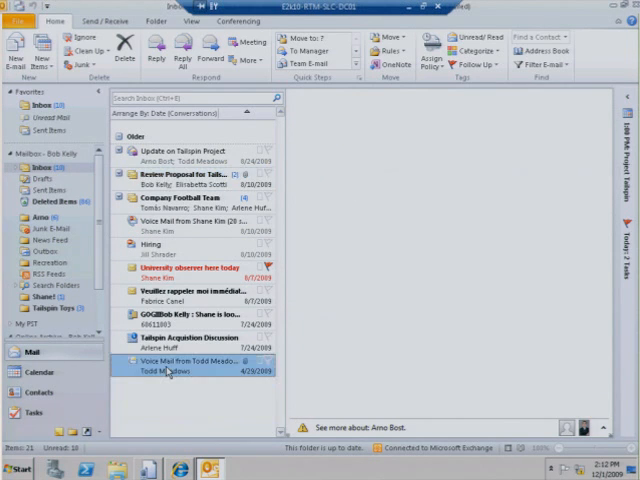
{"action": "left_click", "coordinate": [196, 366]}
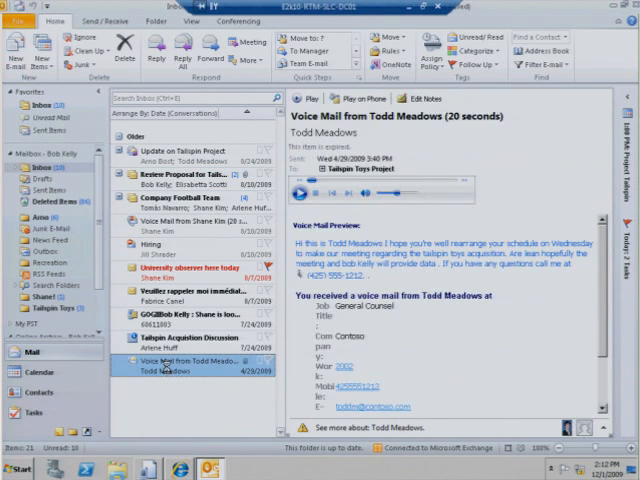
{"action": "double_click", "coordinate": [180, 364]}
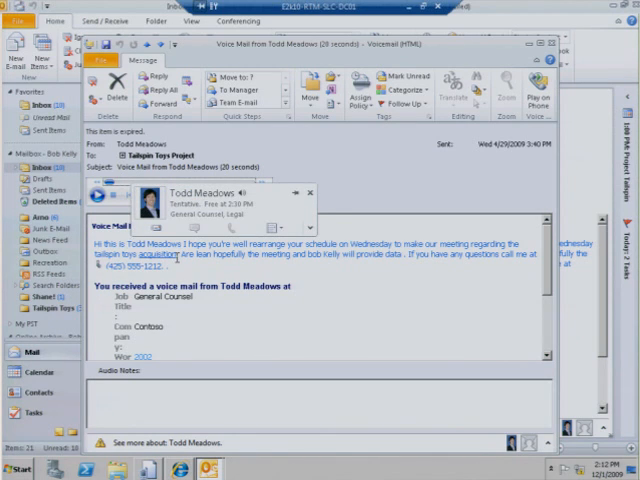
{"action": "left_click", "coordinate": [308, 192]}
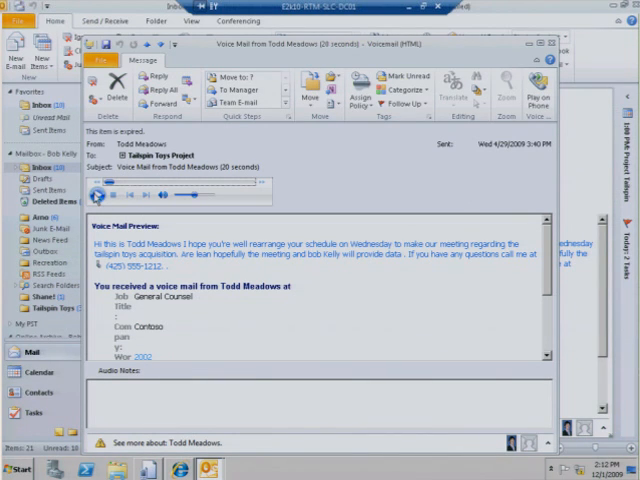
{"action": "left_click", "coordinate": [100, 196]}
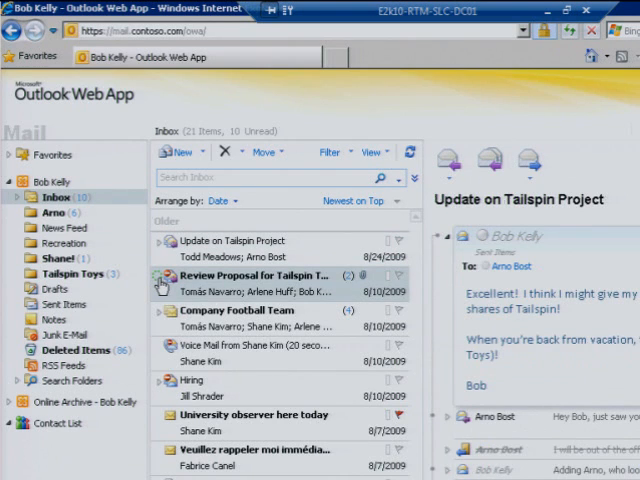
Step: Read the Review Proposal for Tailspin Toys message, then view the Company Football Team conversation
{"action": "left_click", "coordinate": [256, 284]}
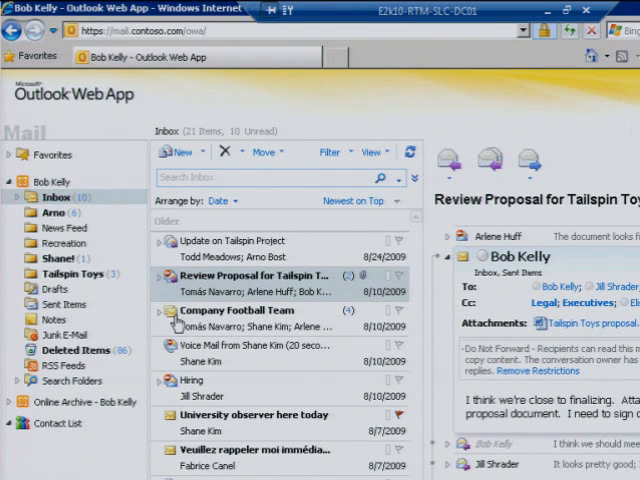
{"action": "left_click", "coordinate": [238, 310]}
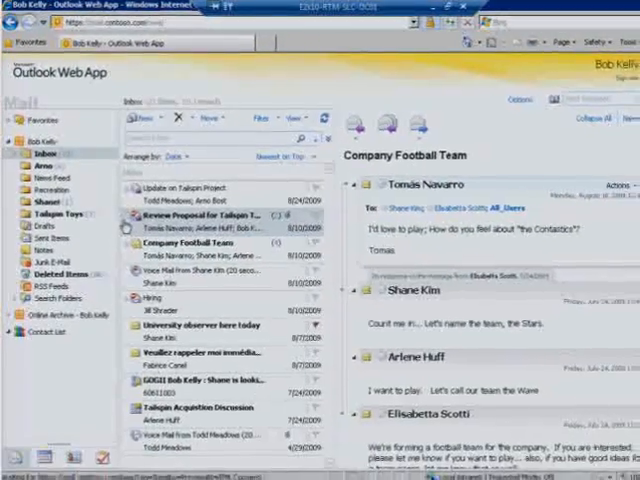
{"action": "left_click", "coordinate": [200, 204]}
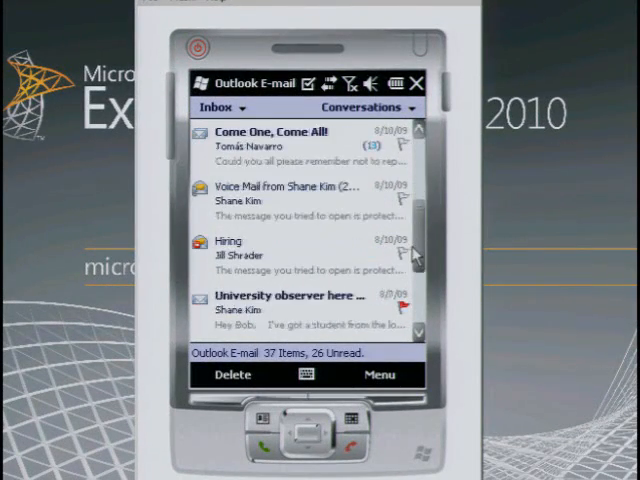
{"action": "scroll", "scroll_direction": "down", "scroll_amount": 3}
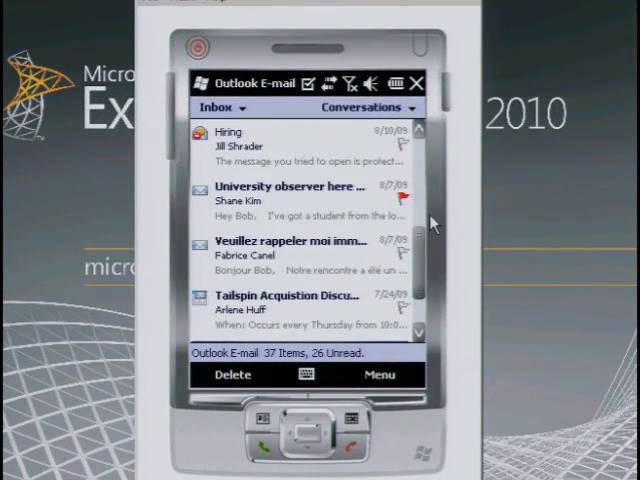
{"action": "scroll", "scroll_direction": "down", "scroll_amount": 3}
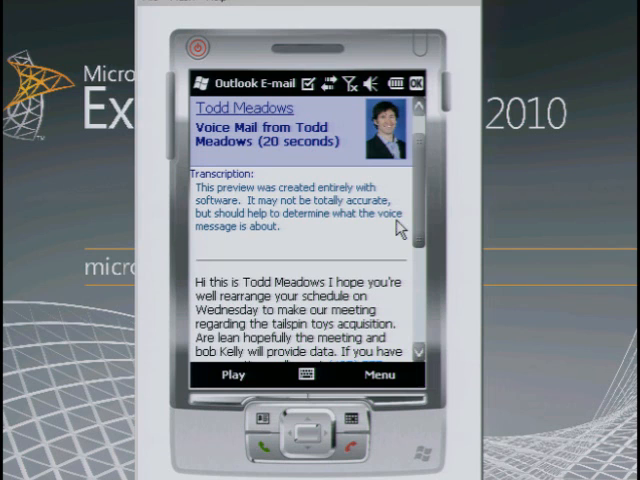
{"action": "scroll", "scroll_direction": "down", "scroll_amount": 3}
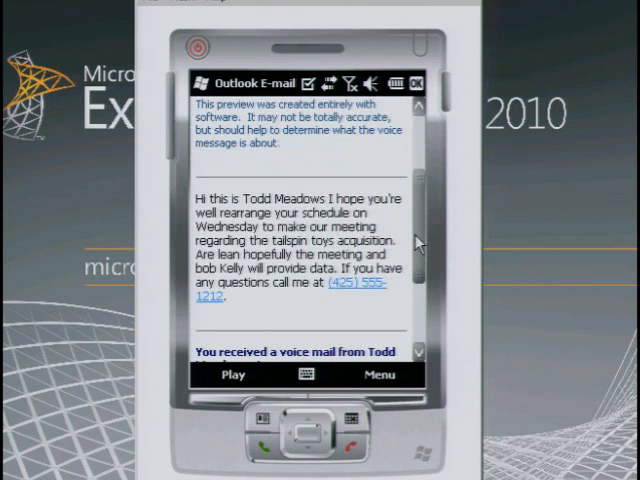
{"action": "mouse_move", "coordinate": [290, 212]}
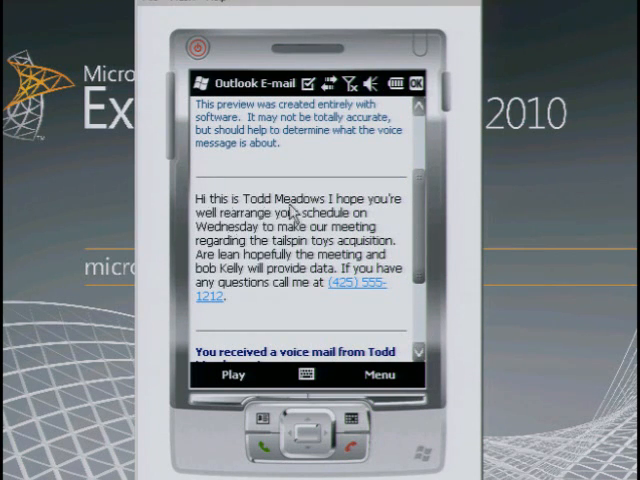